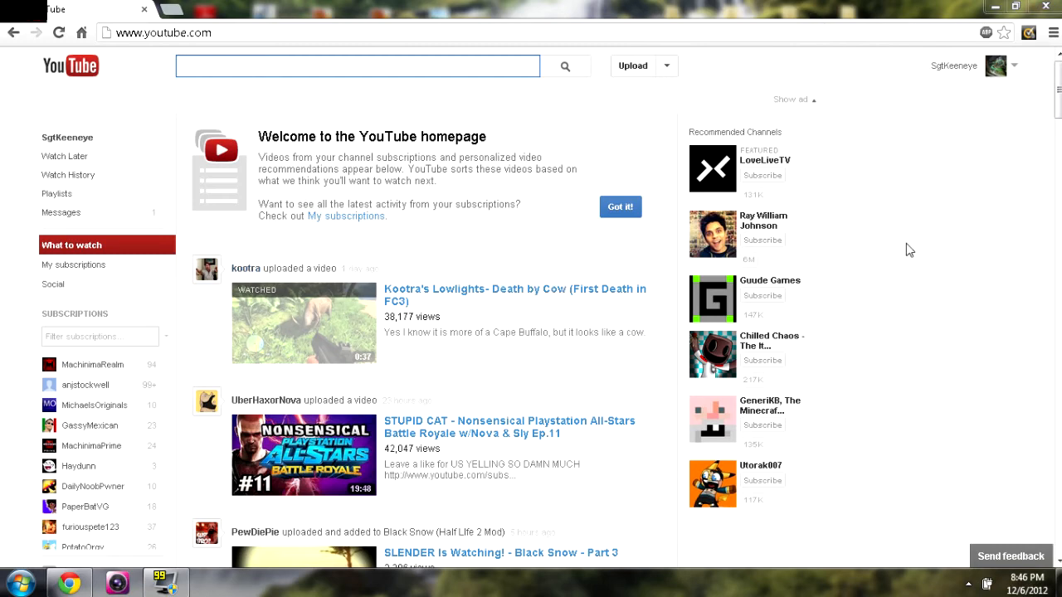
- Reload the 'What to watch' homepage feed a few times
{"action": "left_click", "coordinate": [357, 65]}
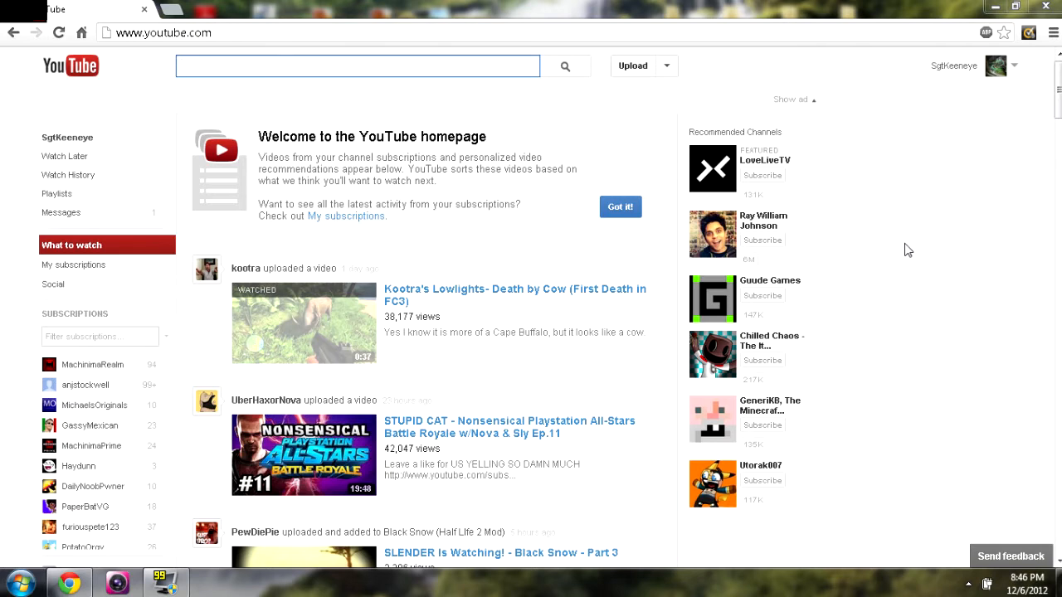
{"action": "mouse_move", "coordinate": [833, 166]}
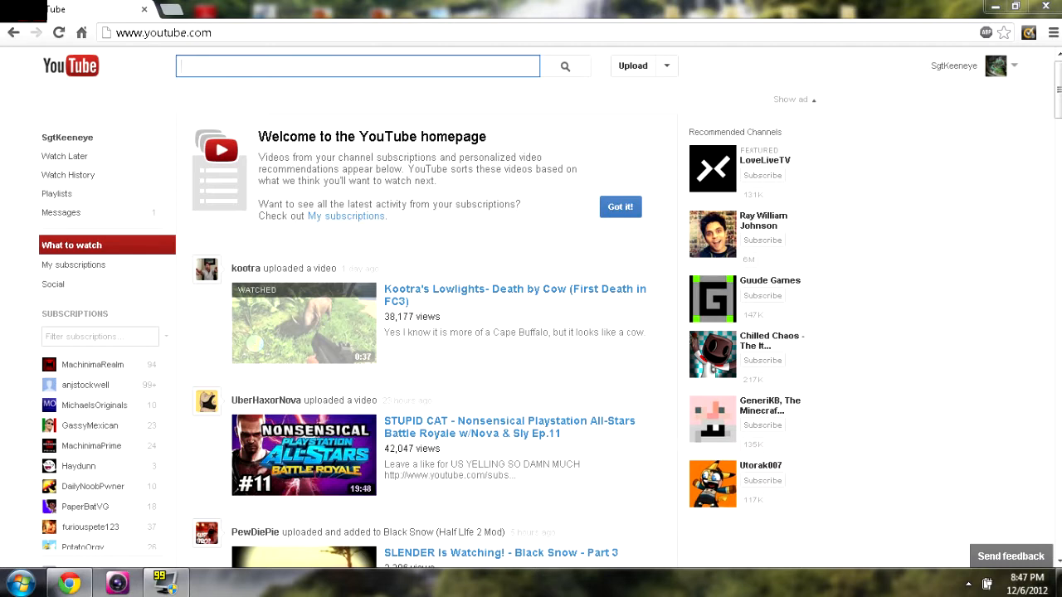
{"action": "left_click", "coordinate": [357, 65]}
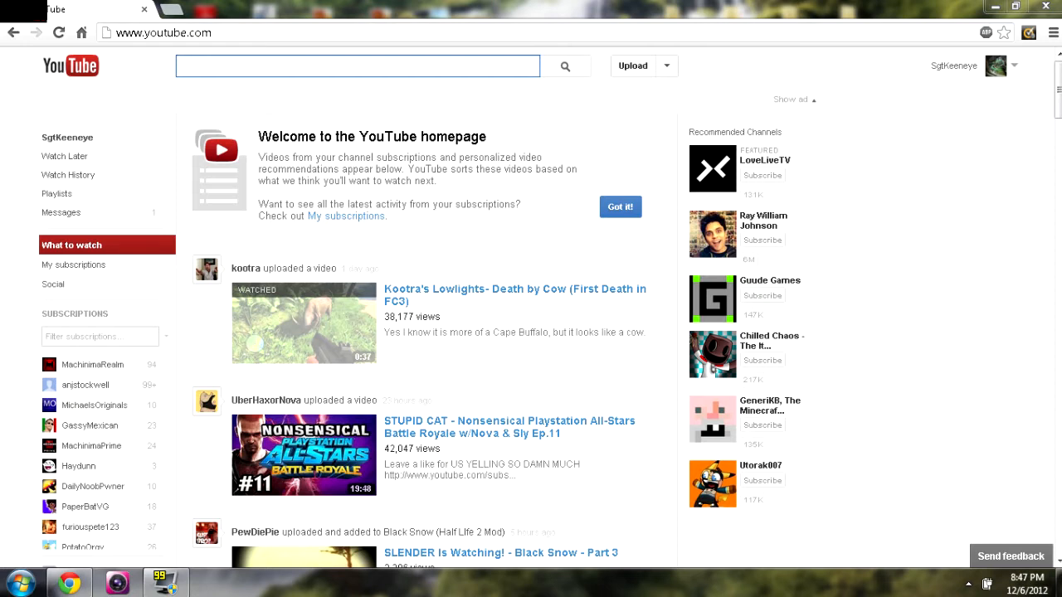
{"action": "left_click", "coordinate": [357, 66]}
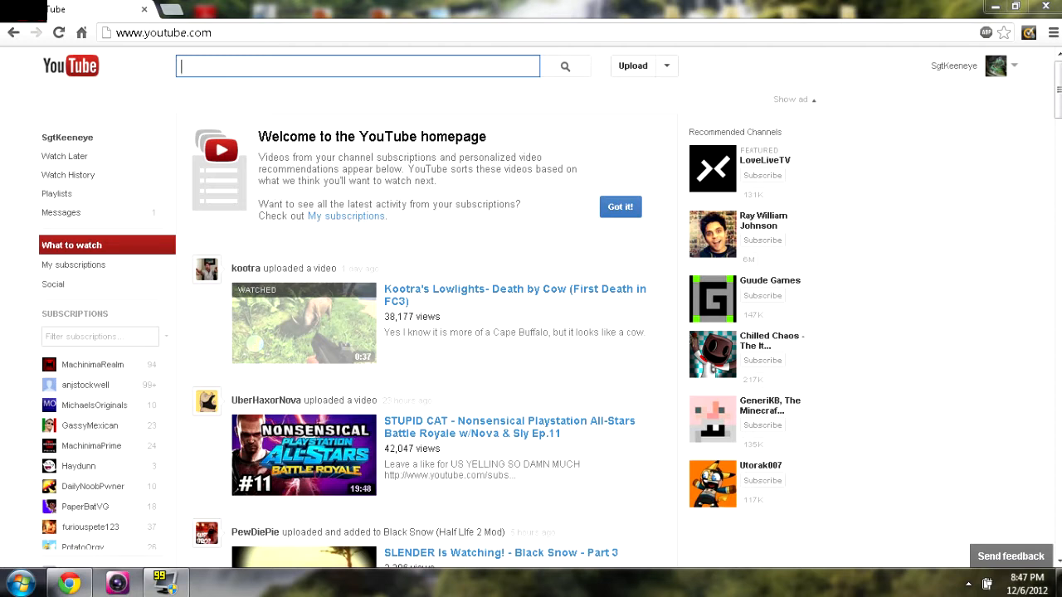
- Highlight the welcome message text, then refresh the feed to MachinimaRealm's Minecraft upload
{"action": "double_click", "coordinate": [288, 181]}
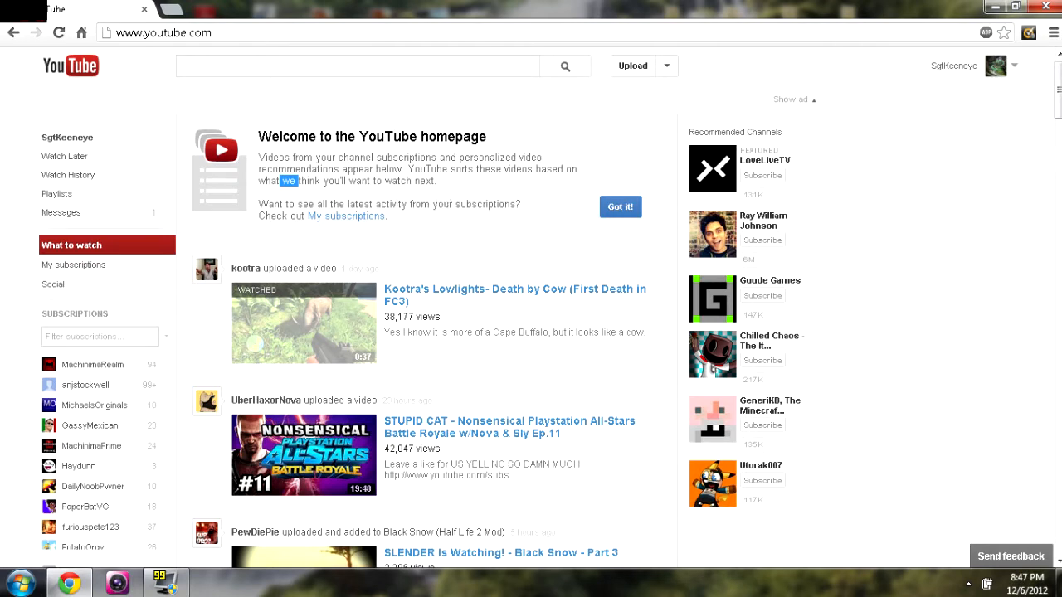
{"action": "left_click_drag", "start_coordinate": [259, 136], "coordinate": [456, 183]}
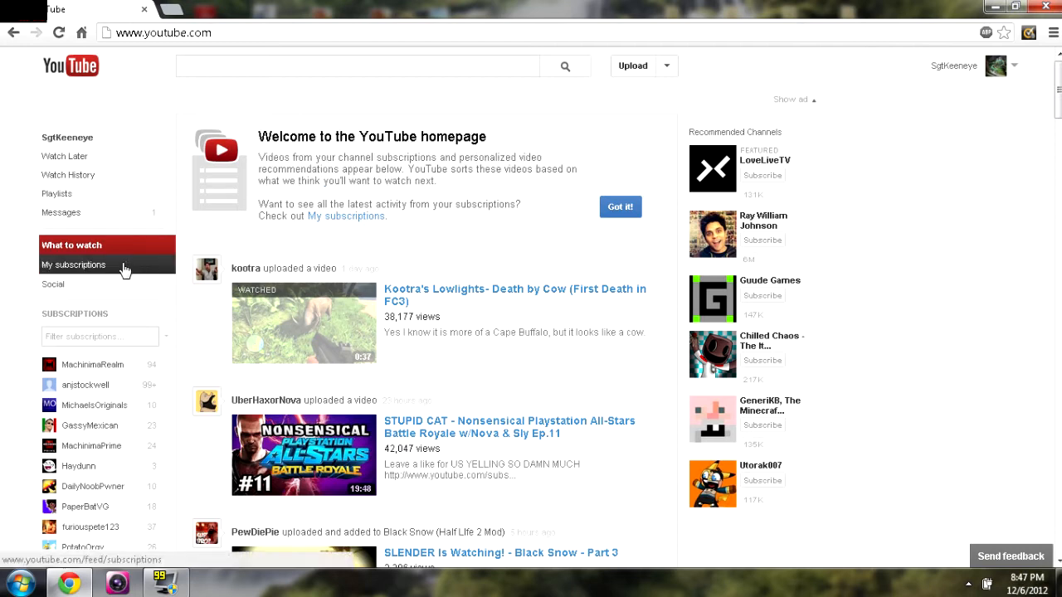
{"action": "mouse_move", "coordinate": [477, 184]}
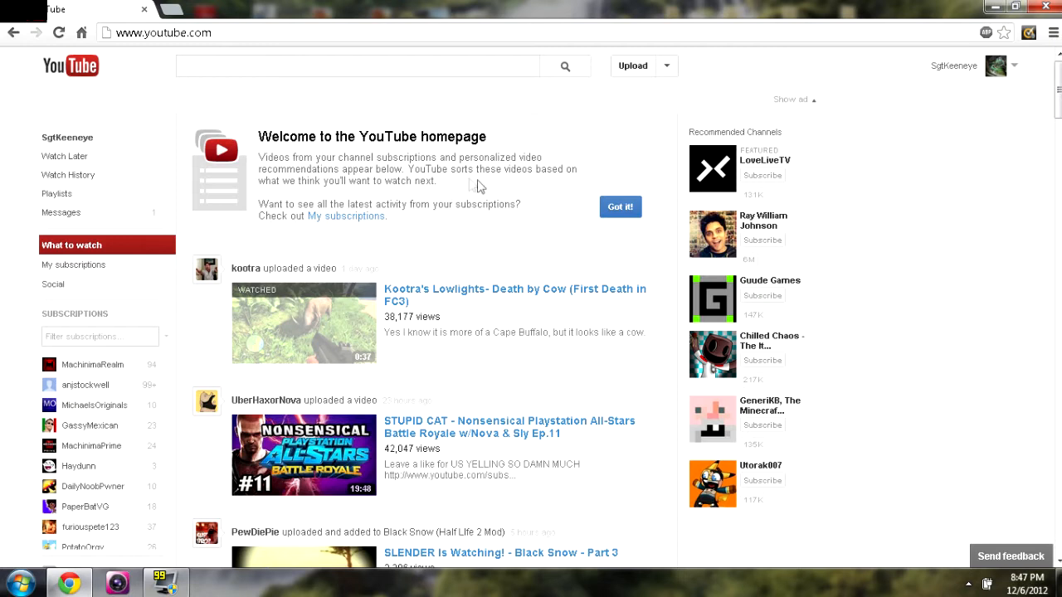
{"action": "mouse_move", "coordinate": [257, 143]}
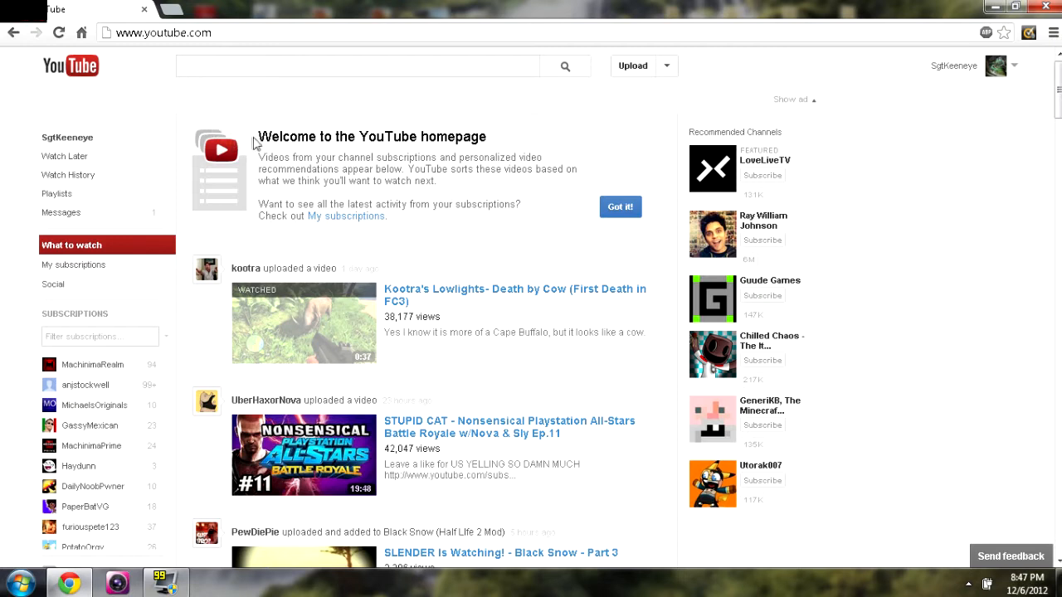
{"action": "left_click_drag", "start_coordinate": [259, 136], "coordinate": [522, 203]}
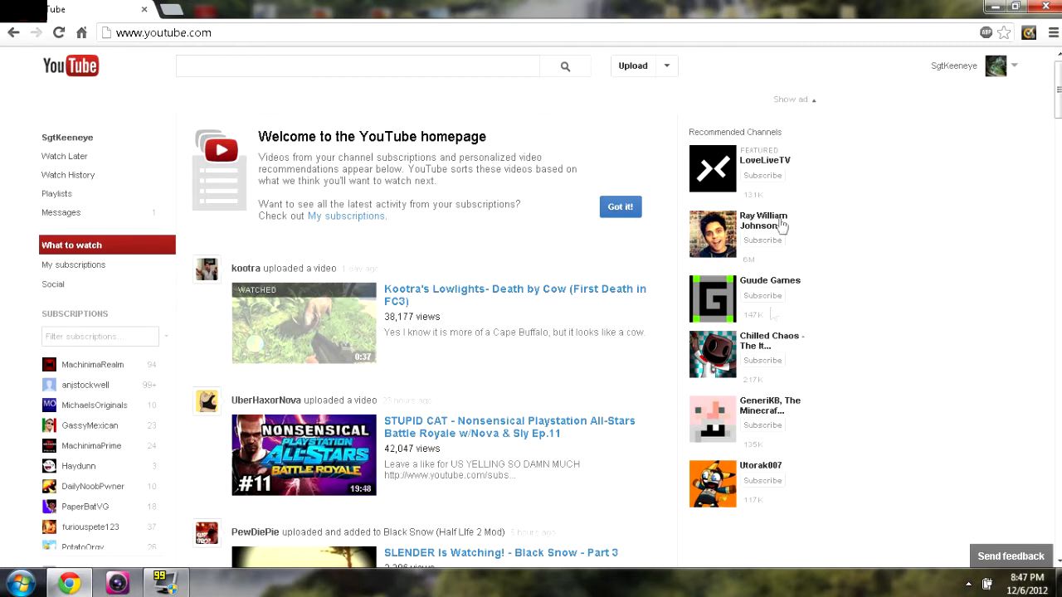
{"action": "mouse_move", "coordinate": [524, 185]}
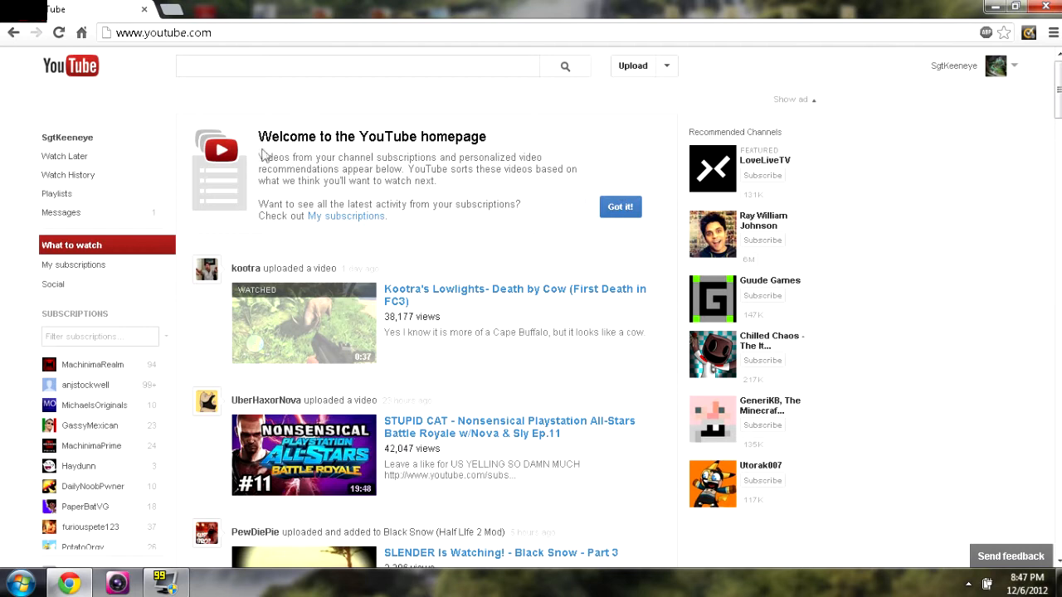
{"action": "left_click_drag", "start_coordinate": [259, 137], "coordinate": [443, 180]}
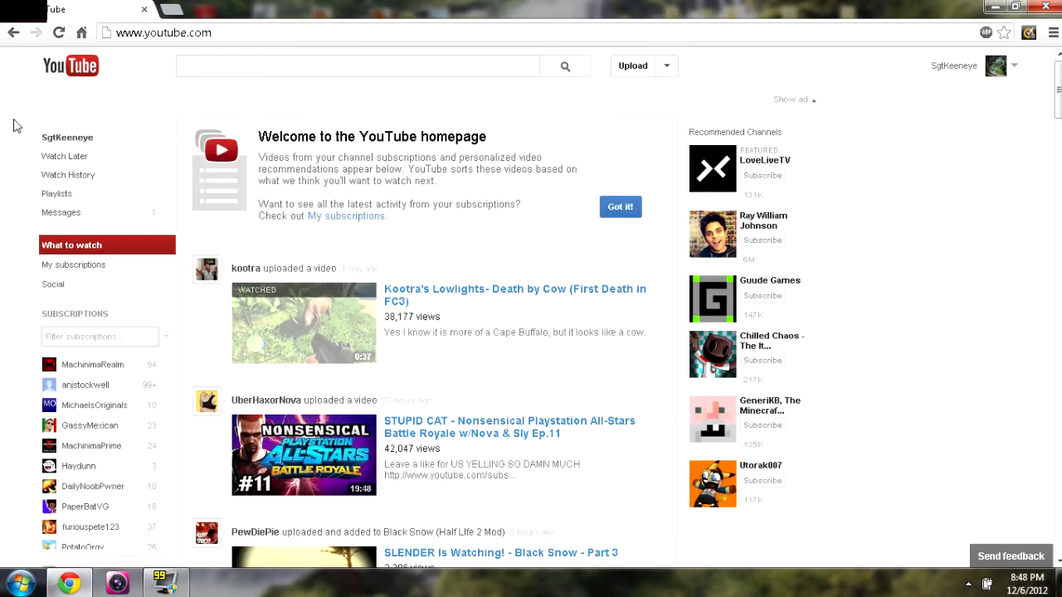
{"action": "scroll", "scroll_direction": "down", "scroll_amount": 3}
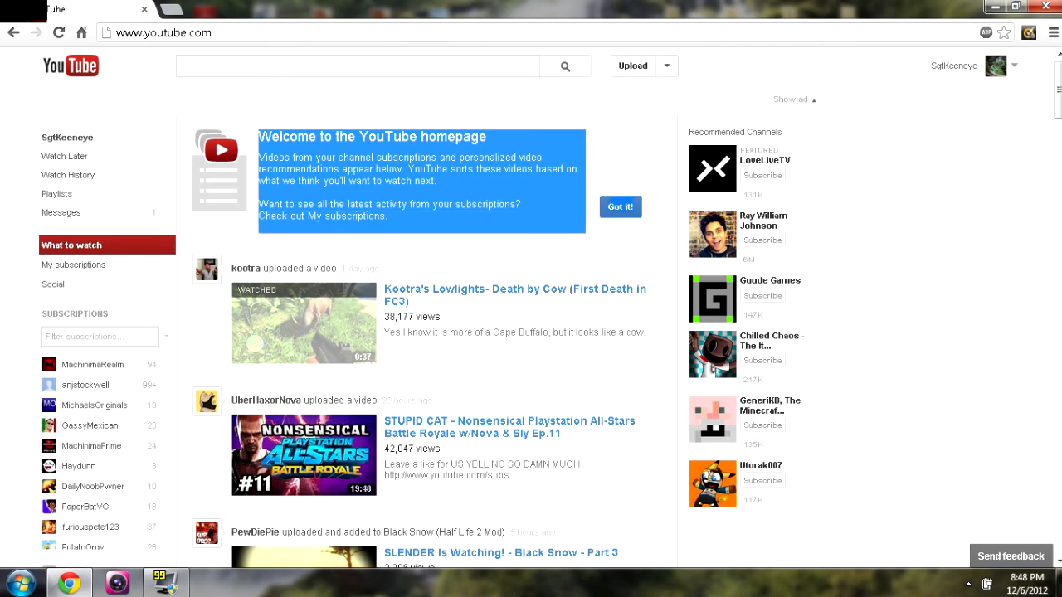
{"action": "mouse_move", "coordinate": [255, 134]}
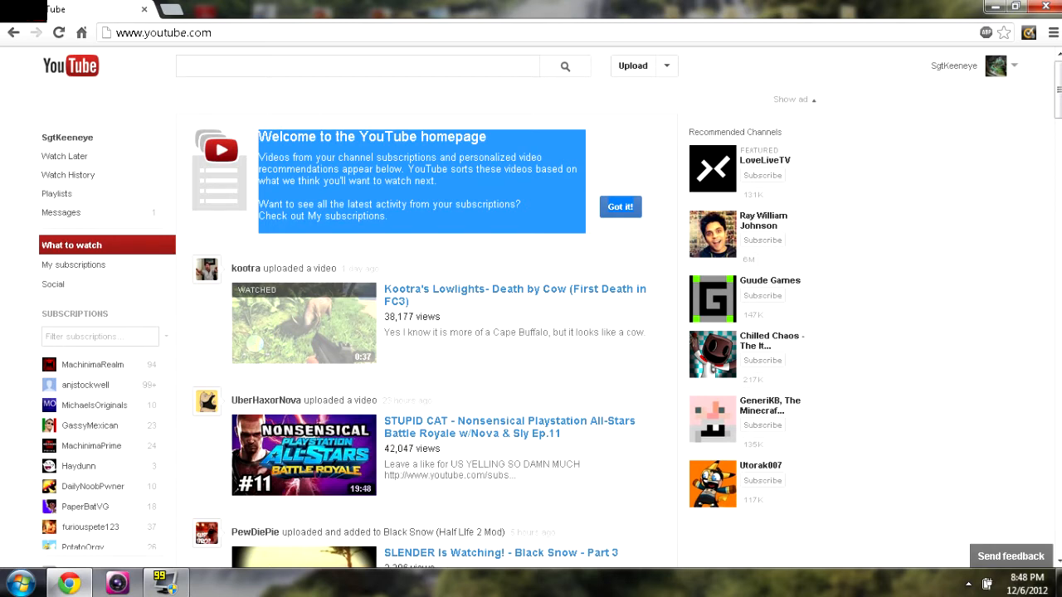
{"action": "mouse_move", "coordinate": [259, 147]}
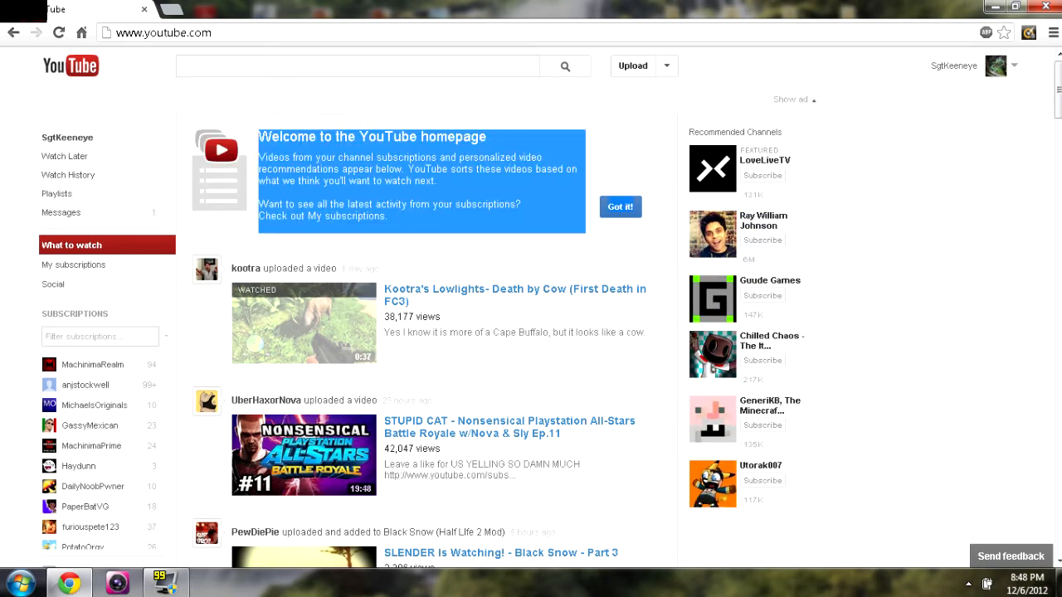
{"action": "mouse_move", "coordinate": [265, 145]}
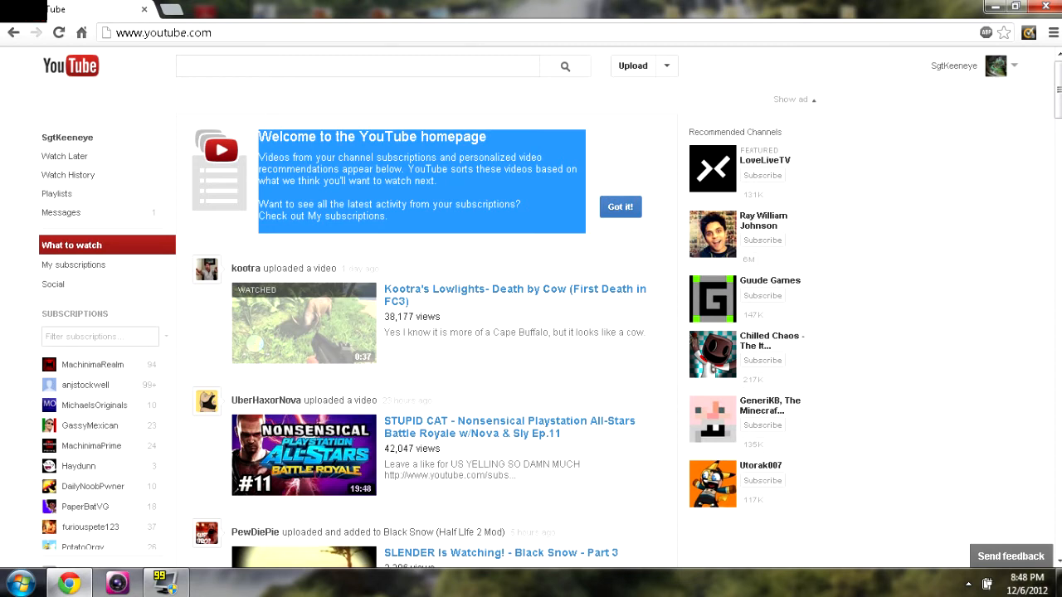
{"action": "left_click", "coordinate": [357, 66]}
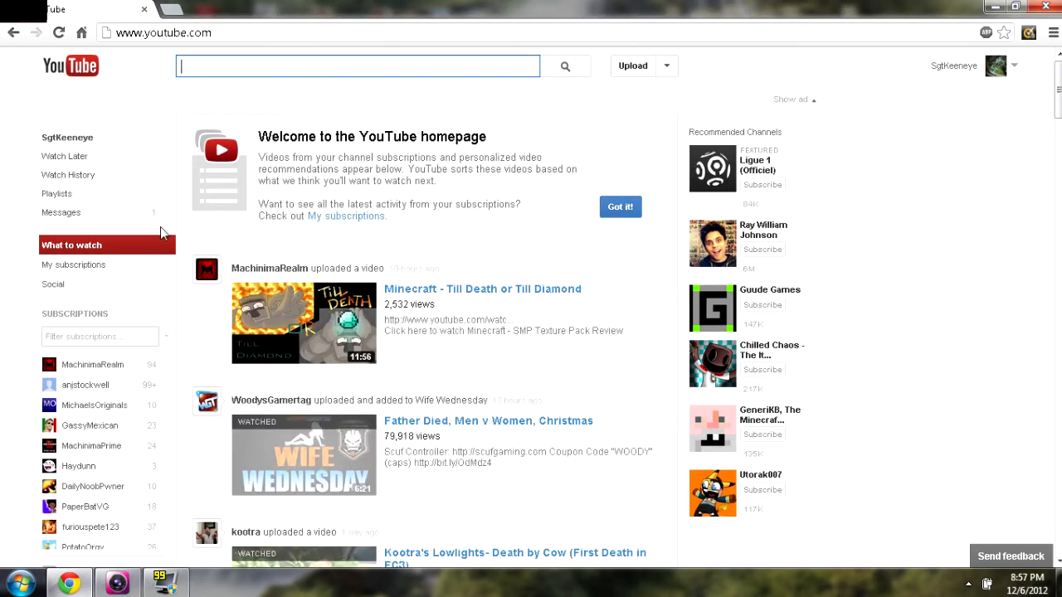
- Show only subscription uploads, led by anjstockwell's Dwarf Fortress LP 2-8
{"action": "left_click", "coordinate": [53, 284]}
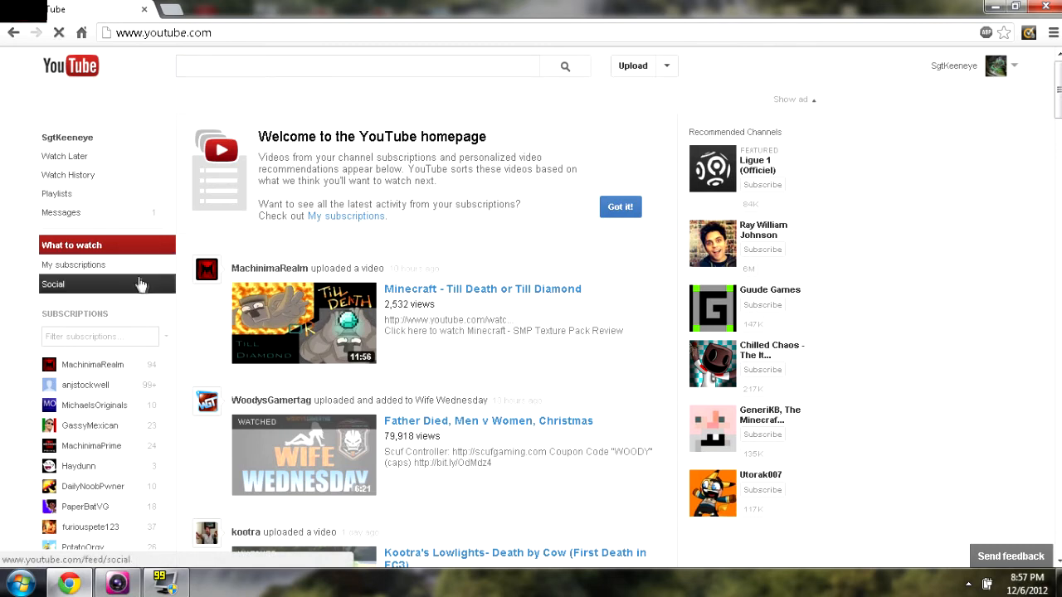
{"action": "left_click", "coordinate": [73, 264]}
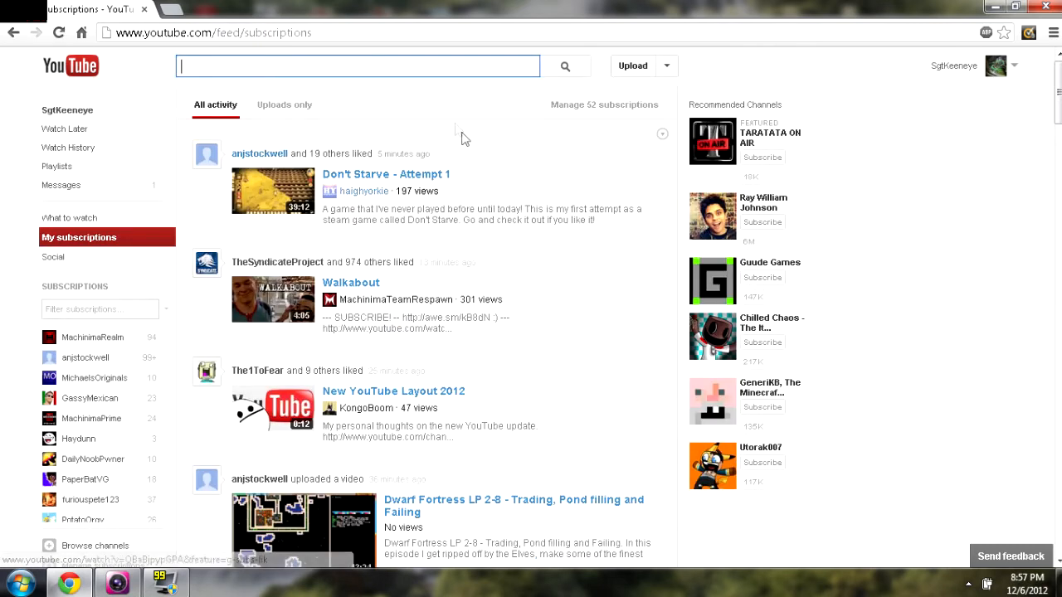
{"action": "scroll", "scroll_direction": "down", "scroll_amount": 3}
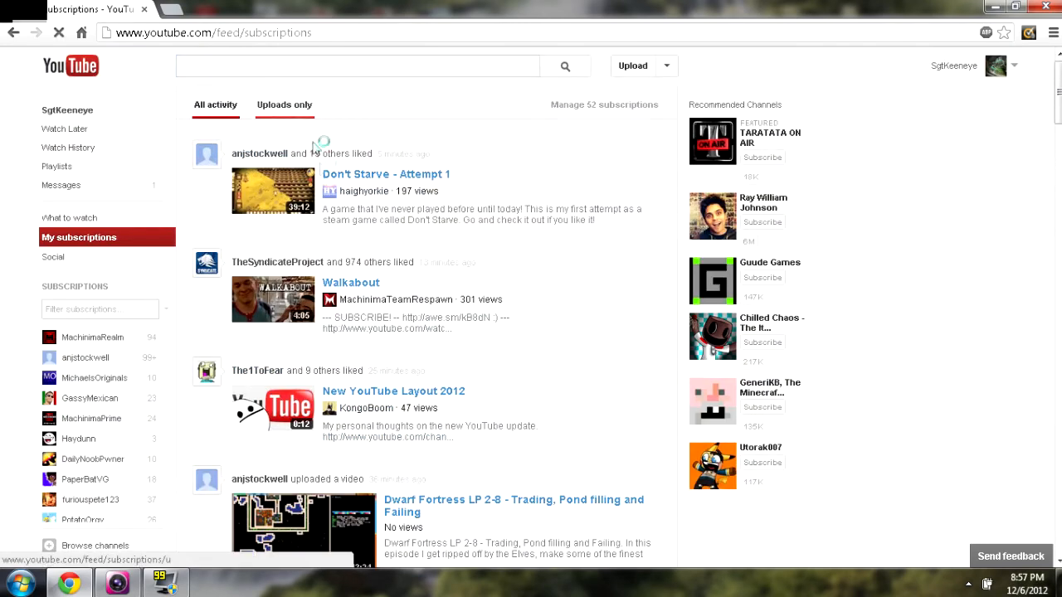
{"action": "left_click", "coordinate": [285, 104]}
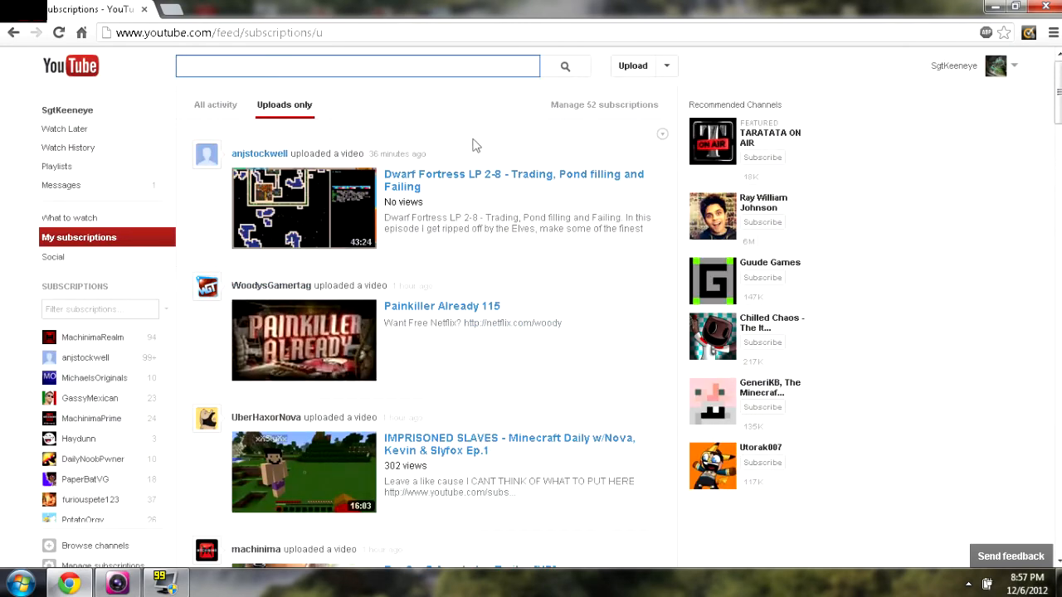
{"action": "scroll", "scroll_direction": "down", "scroll_amount": 3}
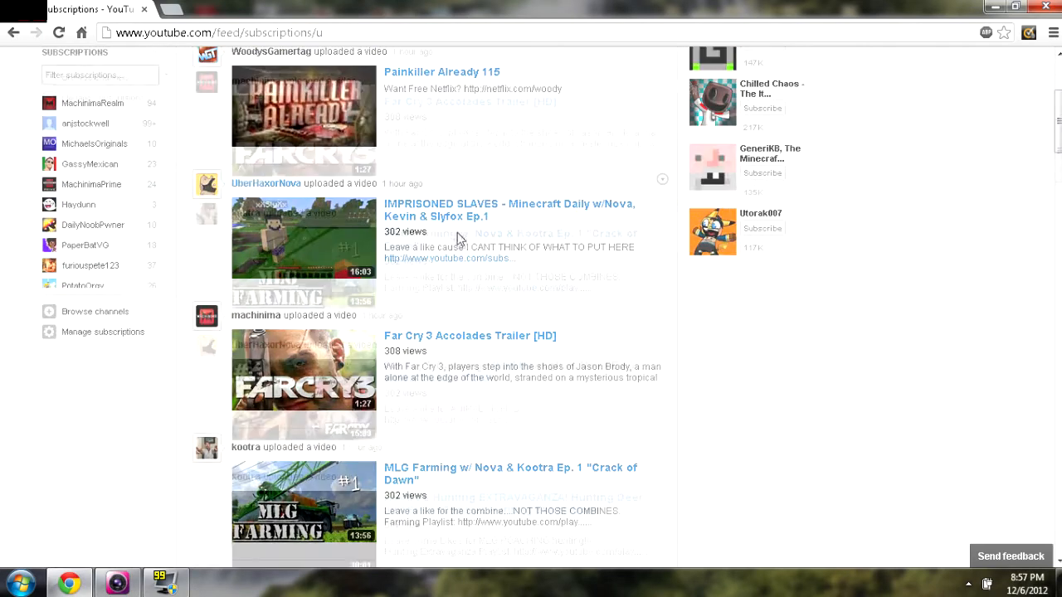
{"action": "scroll", "scroll_direction": "down", "scroll_amount": 3}
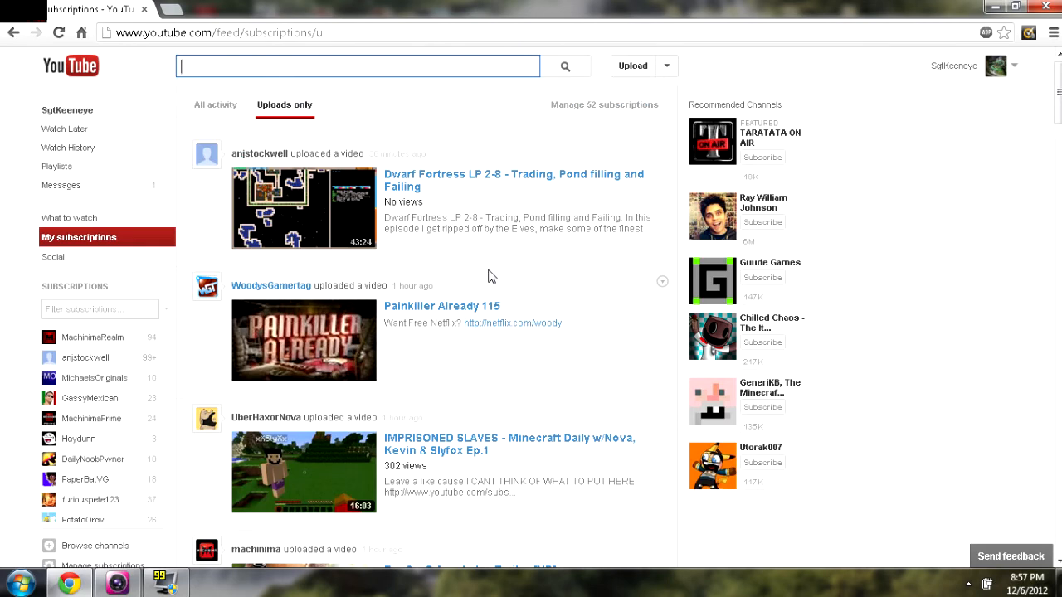
{"action": "mouse_move", "coordinate": [523, 274]}
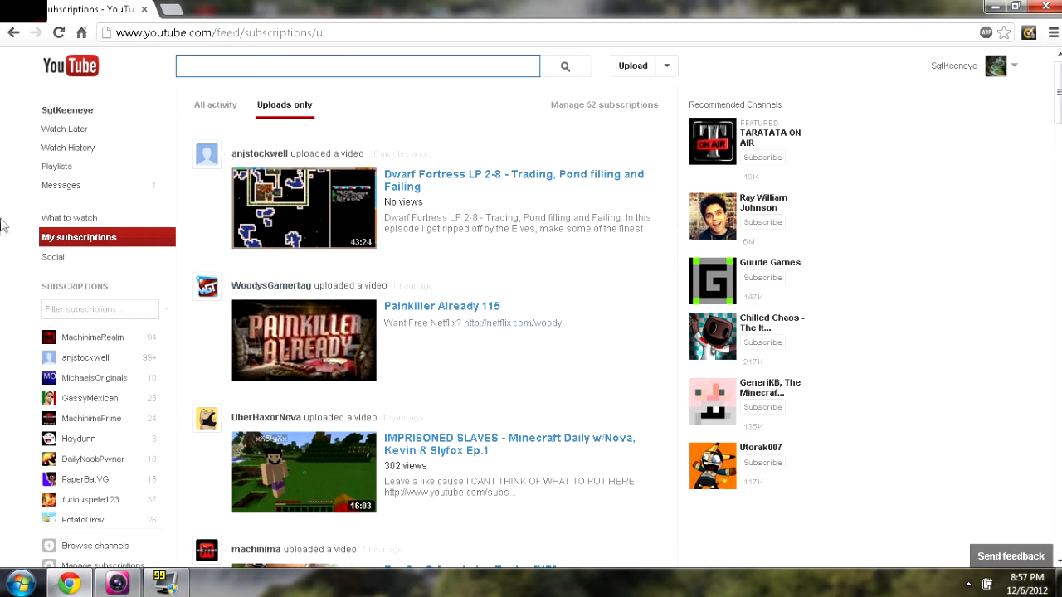
{"action": "mouse_move", "coordinate": [70, 218]}
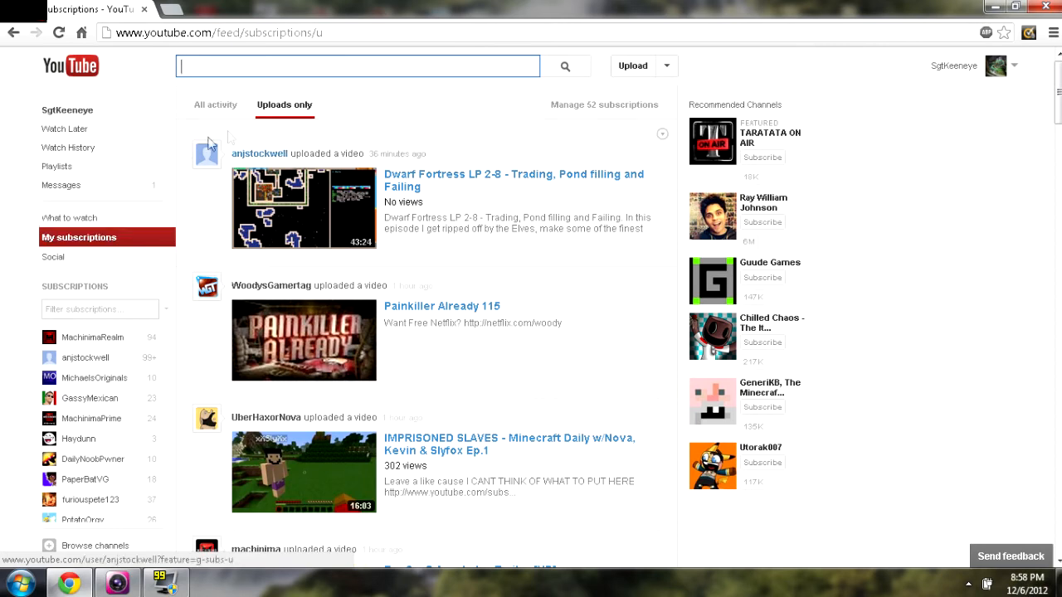
{"action": "mouse_move", "coordinate": [78, 237]}
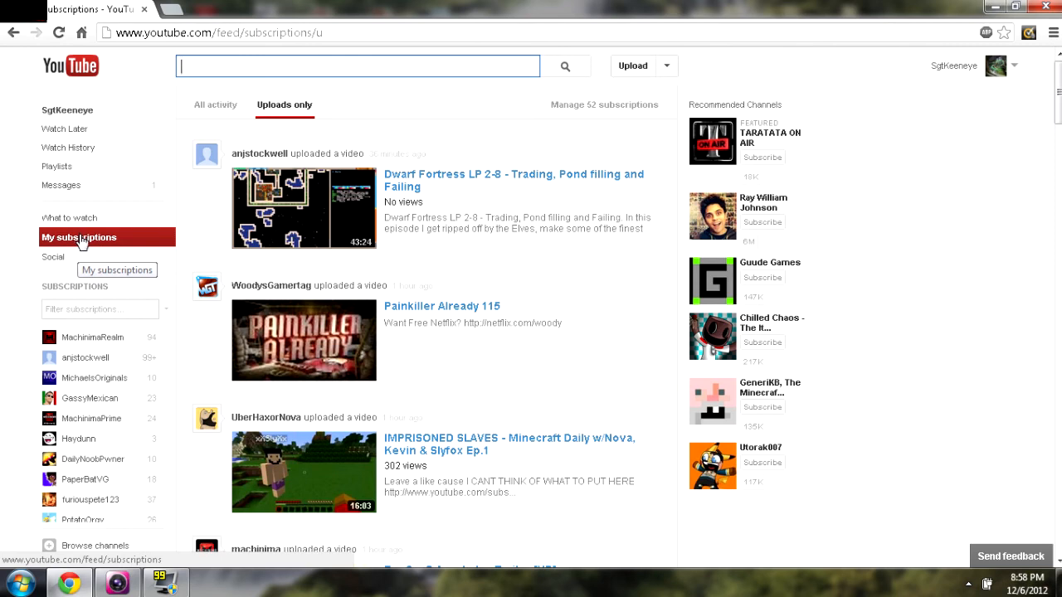
{"action": "mouse_move", "coordinate": [208, 204]}
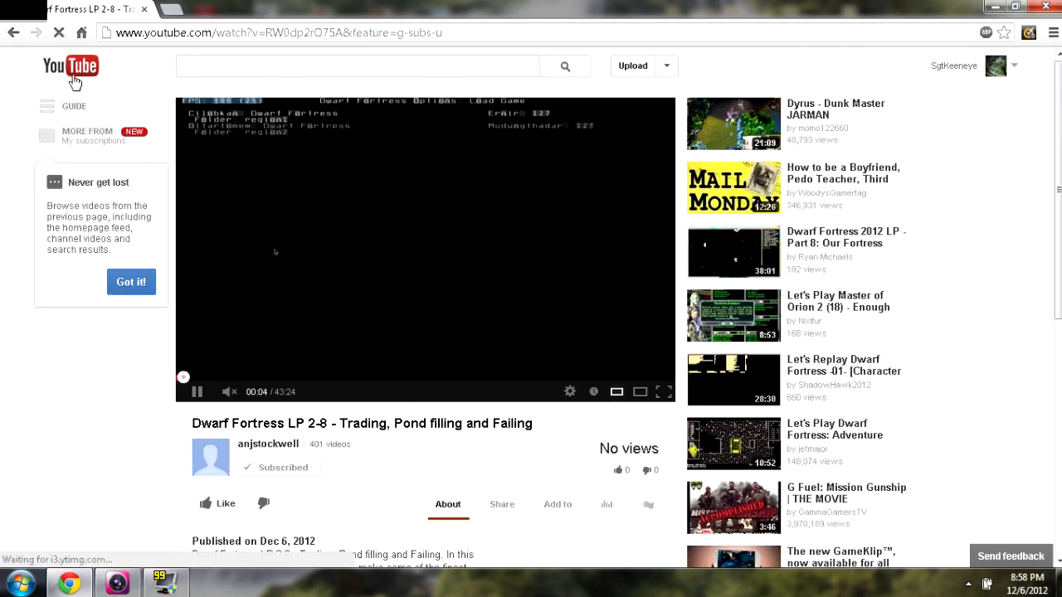
- Return from the Dwarf Fortress LP 2-8 watch page to the homepage via the YouTube logo
{"action": "left_click", "coordinate": [70, 66]}
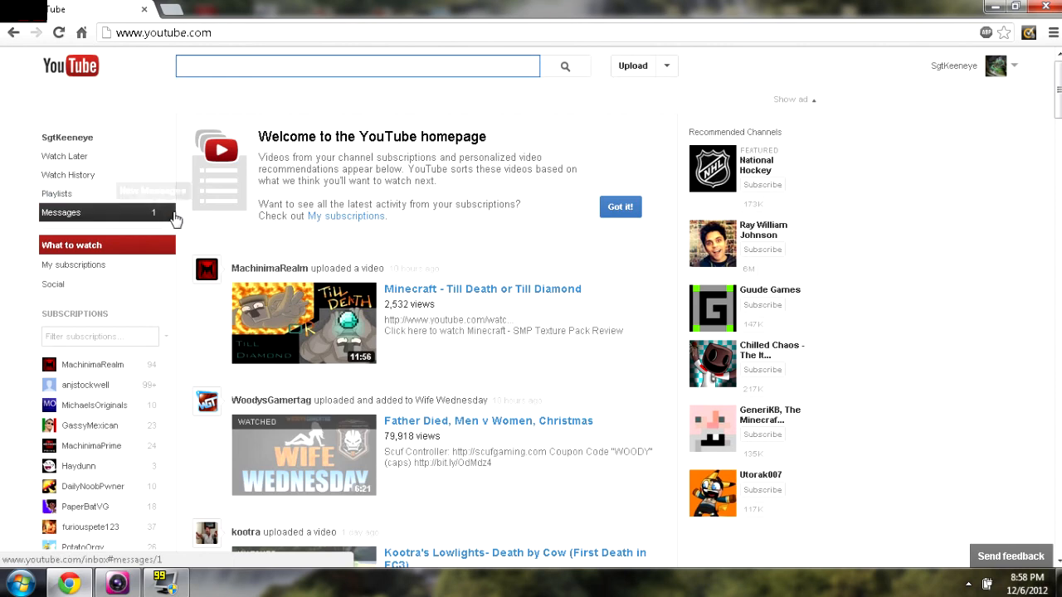
{"action": "mouse_move", "coordinate": [73, 265]}
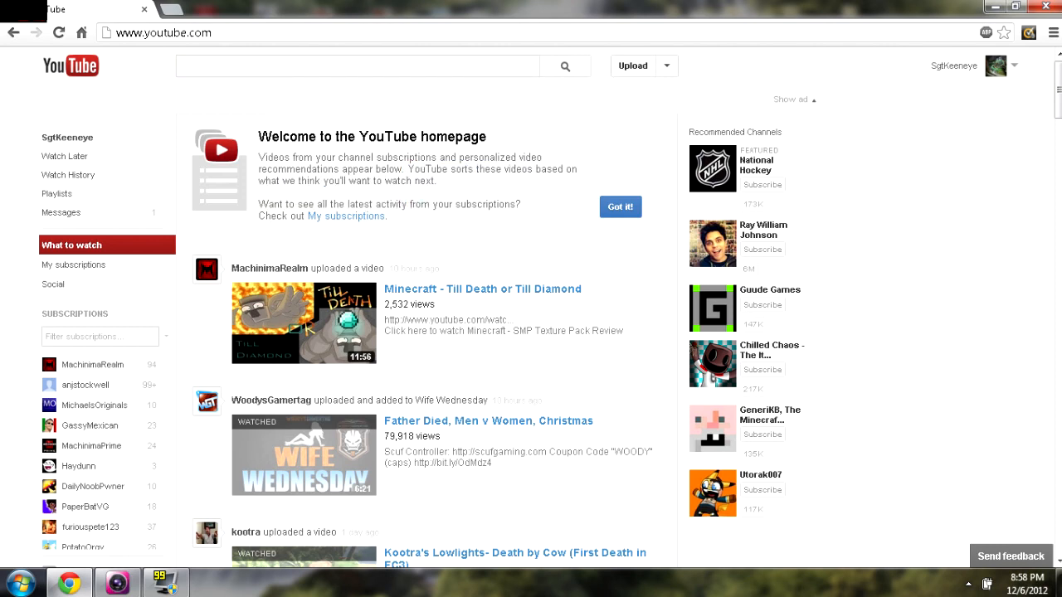
{"action": "double_click", "coordinate": [288, 180]}
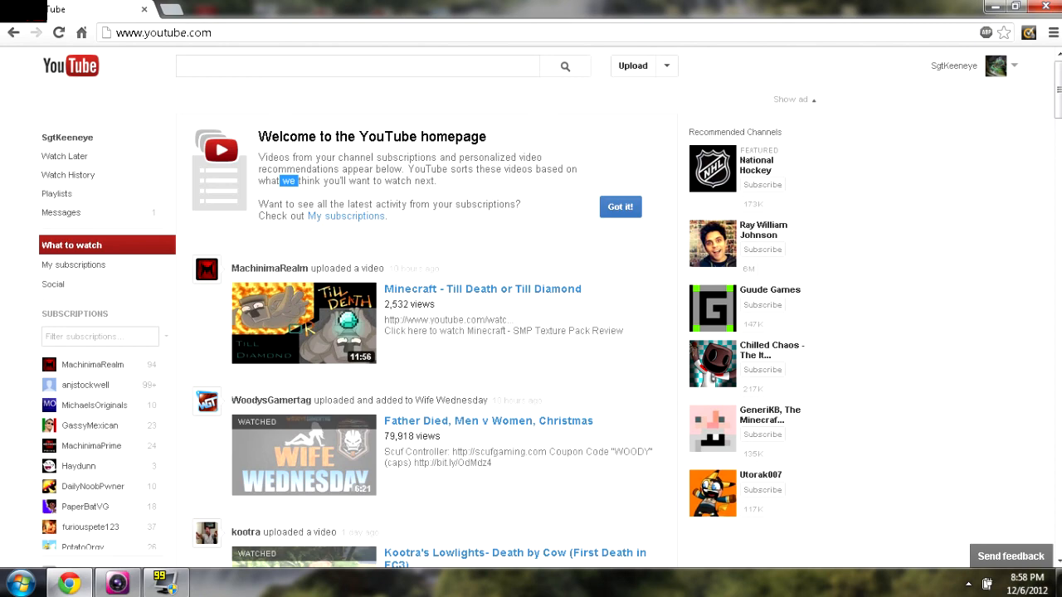